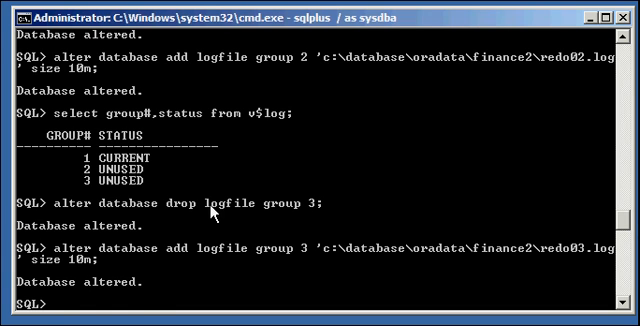
Query v$logfile to confirm REDO01–REDO03.LOG are under C:\database\oradata\finance2
text(select namember from v)
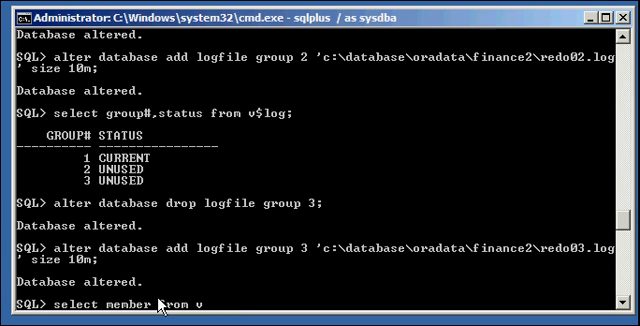
text($logfile;)
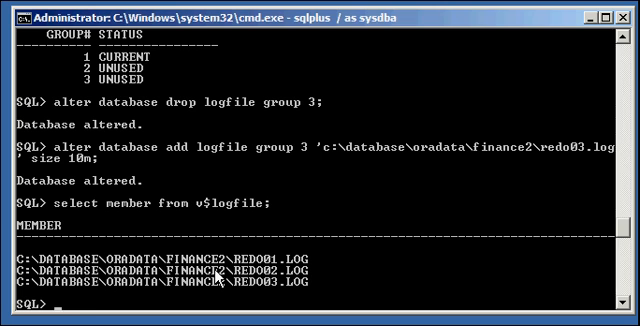
Query v$tempfile to show the temp file temp.268.762200809 still in +DGROUP1
text(select name fro)
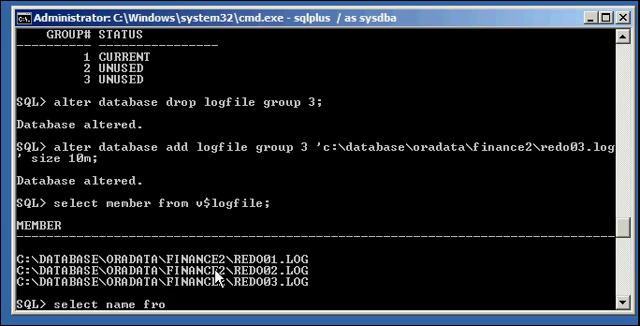
text(m v$termpfile;)
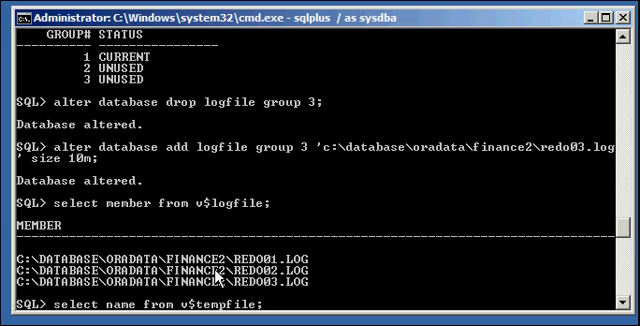
scroll(down, 3)
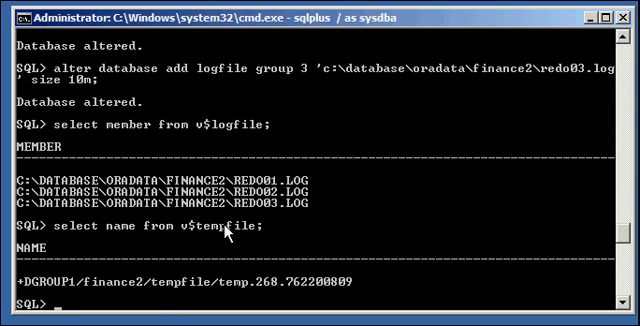
mouse_move(242, 235)
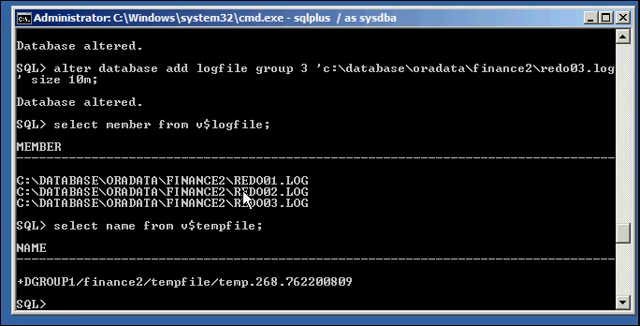
Add a 20 MB tempfile c:\database\oradata\finance2\temp01.dbf to the TEMP tablespace
text(alter tablespace)
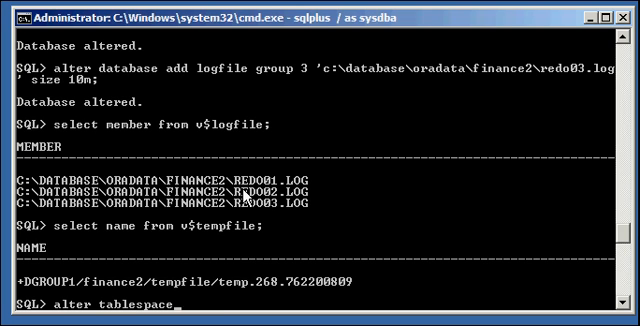
text(temp add)
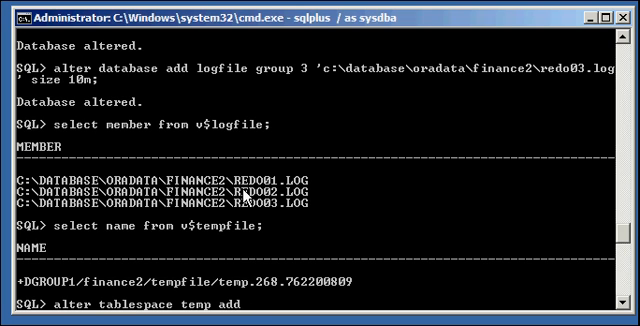
text(tempfile 'c:\database\oradata\finance)
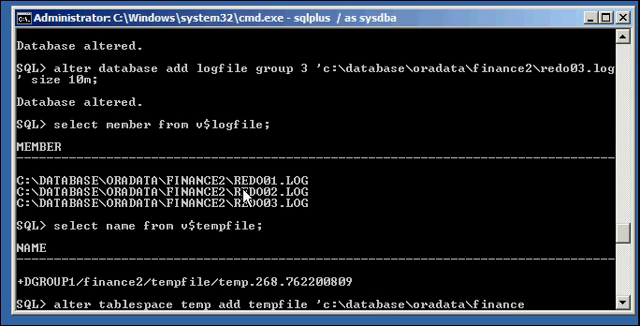
text(2\temp01.dbf)
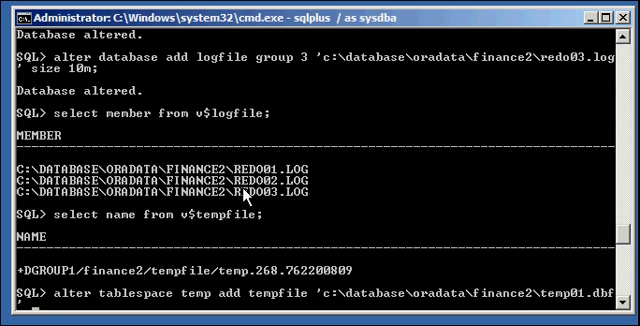
text(size 20m;)
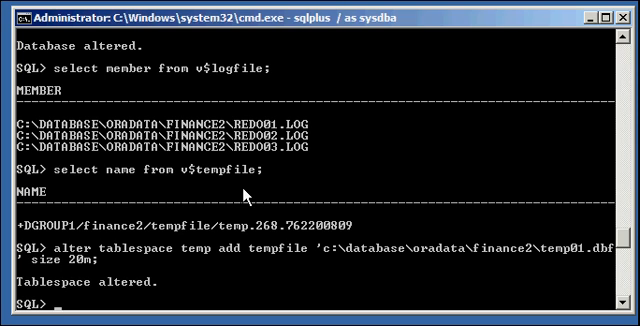
mouse_move(231, 239)
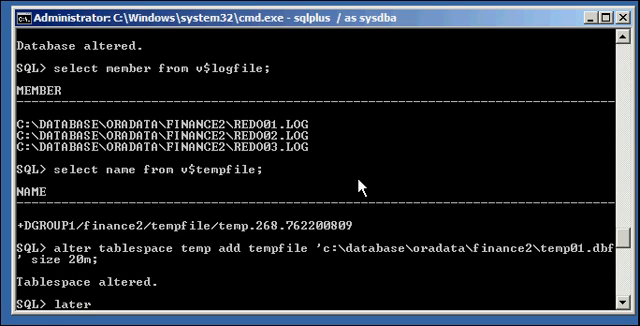
Drop ASM tempfile temp.268.762200809 from TEMP, then confirm only TEMP01.DBF remains
text(alter)
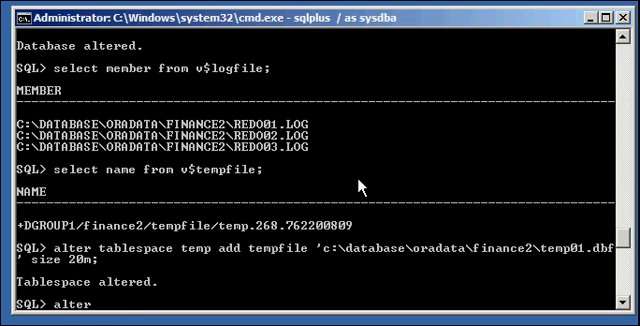
text(tablespace temp drop tempfile)
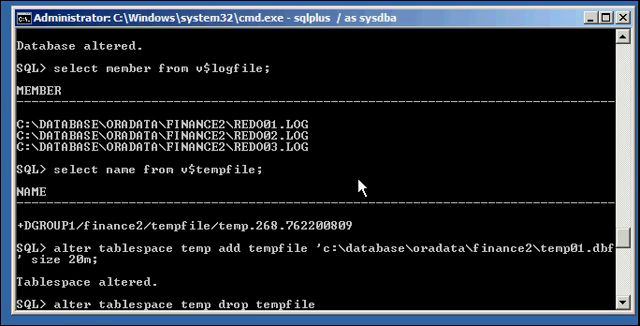
text('c:\)
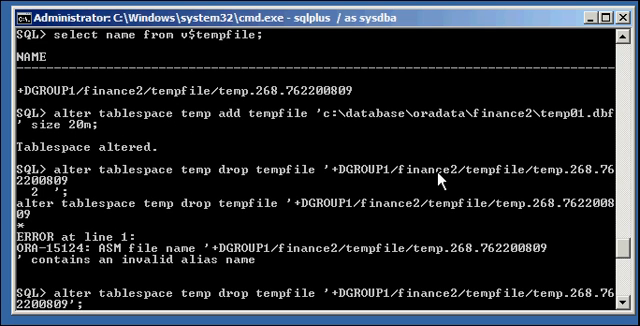
key(Return)
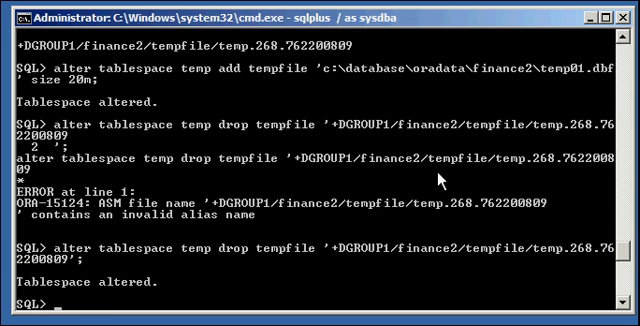
text(select)
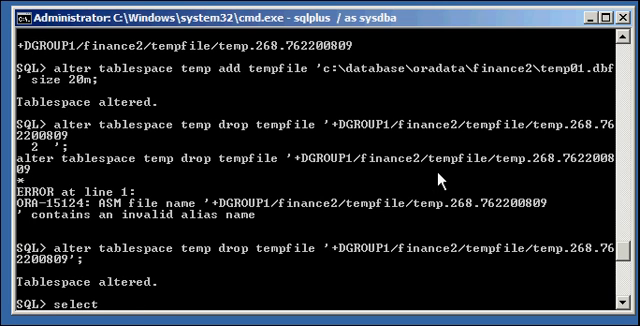
text(name from v$ter)
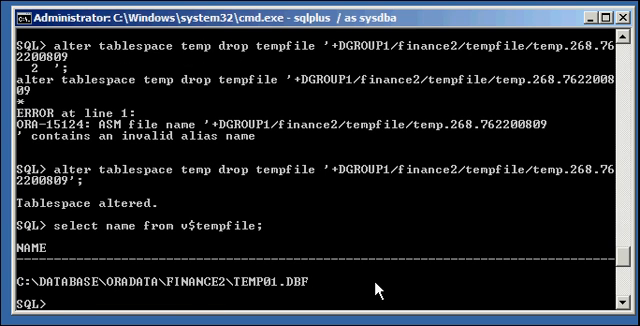
Shut down the finance2 instance with SHUTDOWN IMMEDIATE after ASM shutdown is refused
text(quit)
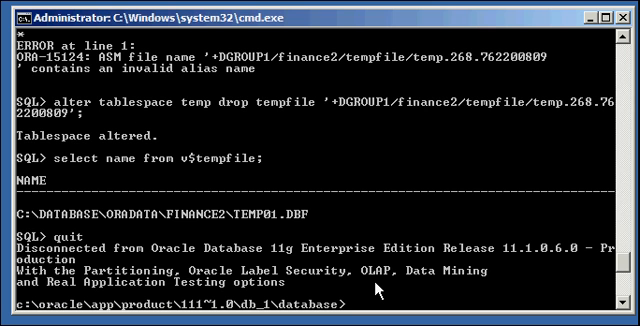
text(cd c:)
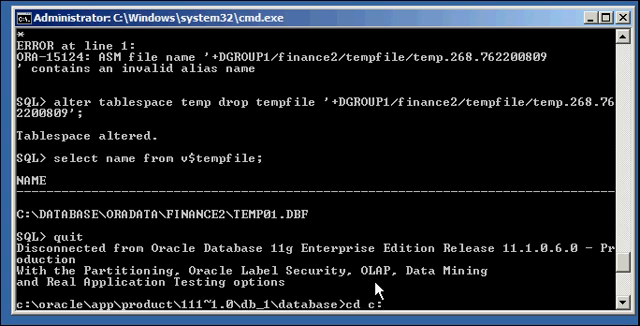
text(set ORACLE_SI)
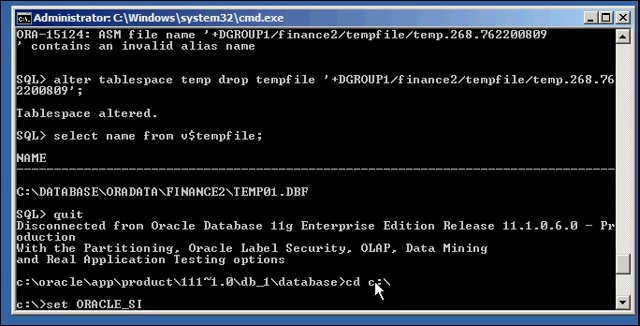
text(D=+ASM)
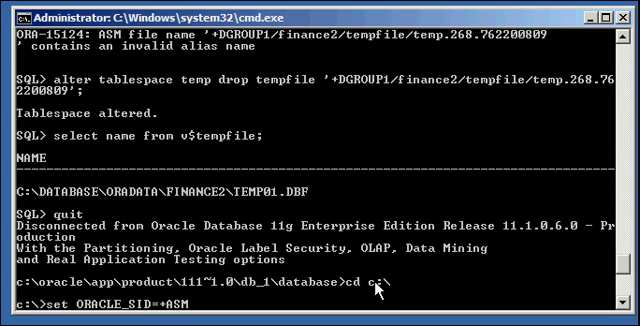
text(sqlplus / as sysdba)
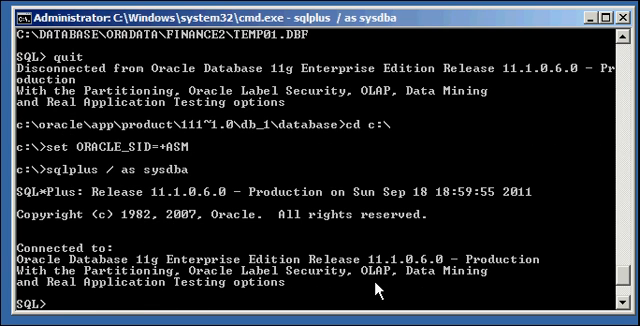
text(shutdown immediate;)
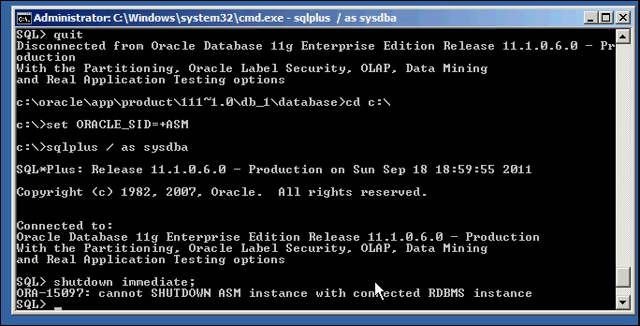
text(shutdown imme)
text(set ORACLE_SID=finance2)
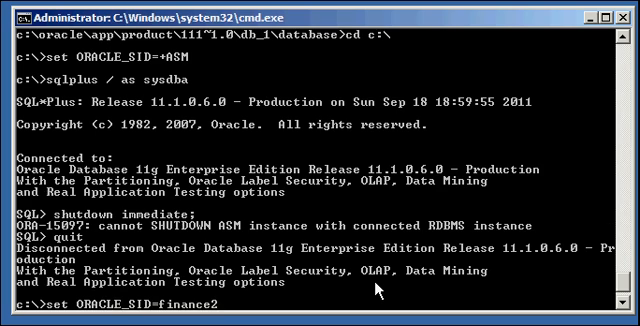
text(sqlplus / as sysdba)
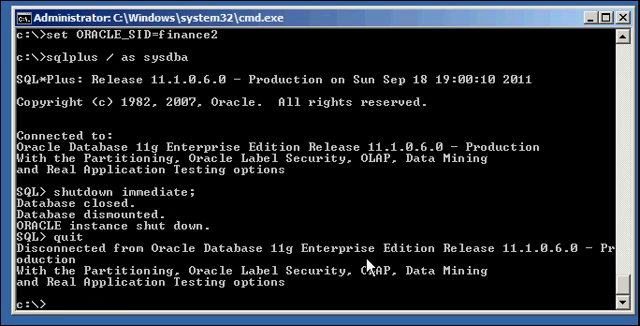
Shut down the +ASM instance, dismounting its disk groups, and quit SQL*Plus
text(set P)
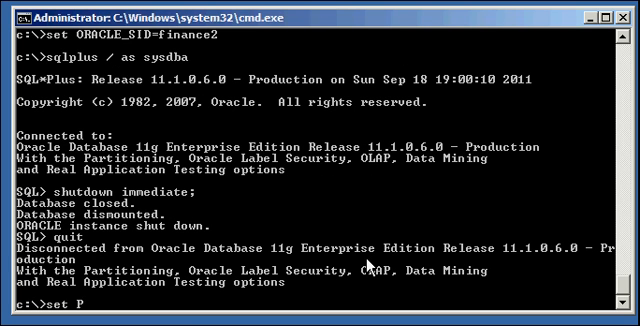
text(ORACLE_SID)
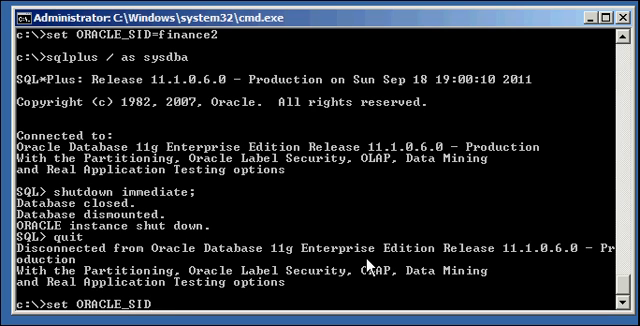
text(=fi)
text(shutdown immediate;)
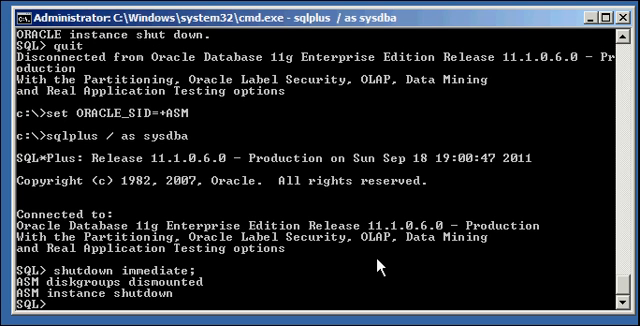
text(quit)
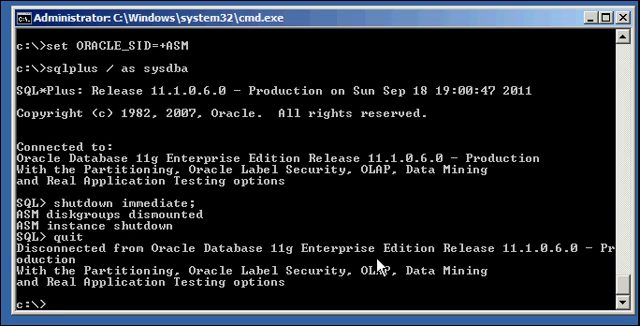
With ORACLE_SID=finance2, run STARTUP to mount and open the FINANCE2 database
text(set ORACLE_SID=finance2)
text(sqlplus / as sysdba)
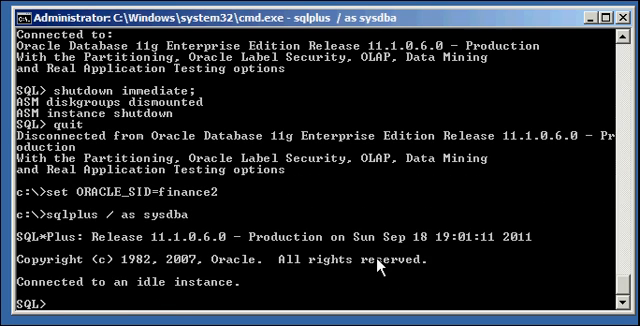
text(startup;)
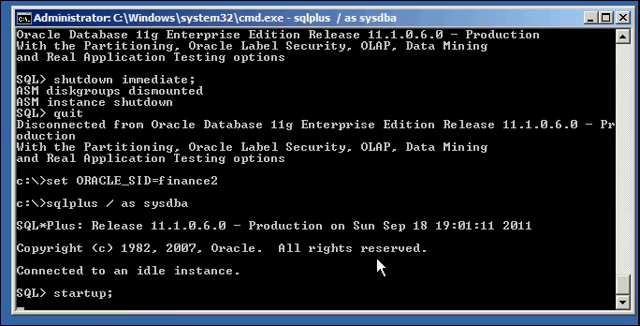
key(Return)
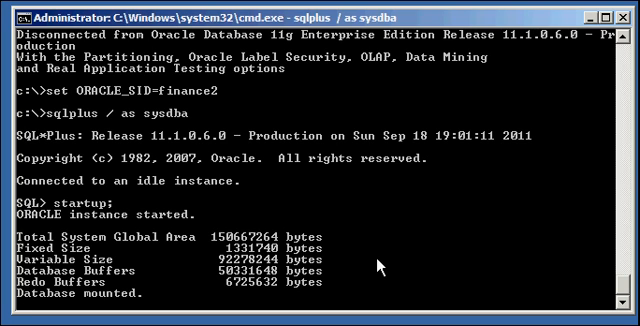
key(Return)
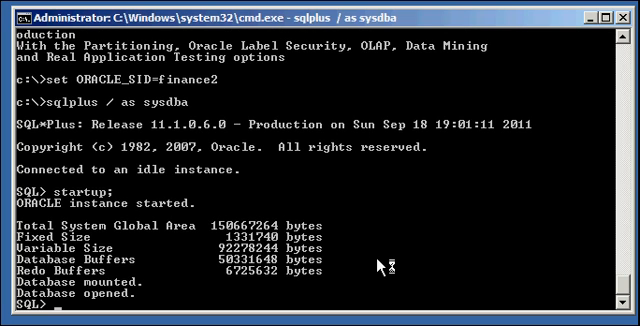
Query the database name, datafiles and v$controlfile to check their finance2 paths
text(select name from v$database;)
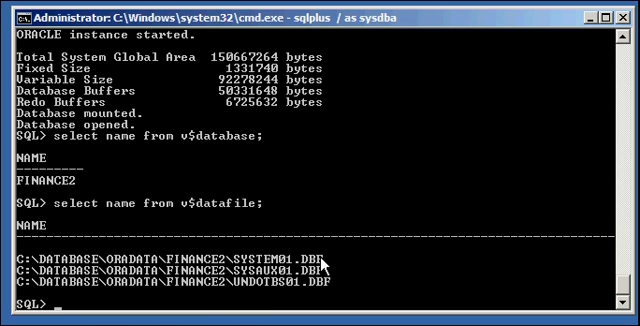
text(select name fr)
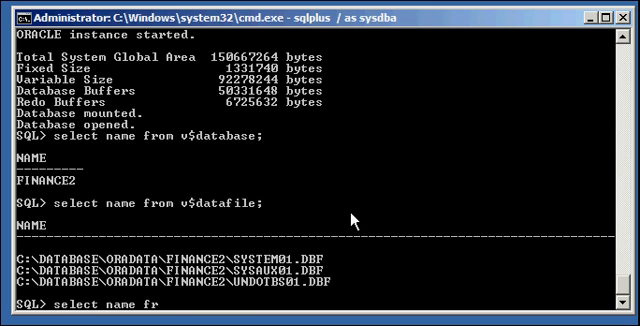
text(om v$controlfile;)
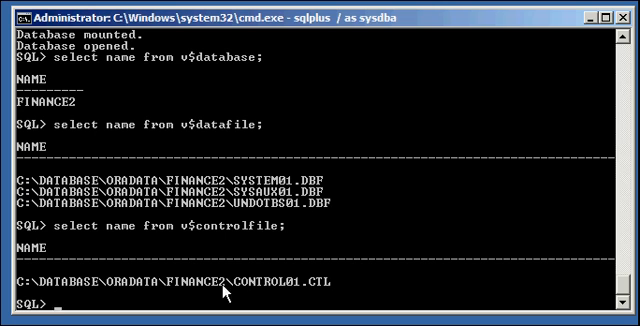
Query v$logfile members and v$tempfile to confirm redo logs and TEMP01.DBF in finance2
text(select)
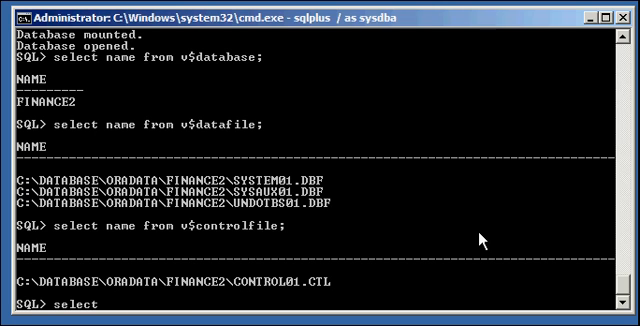
text(member from v$logfile;)
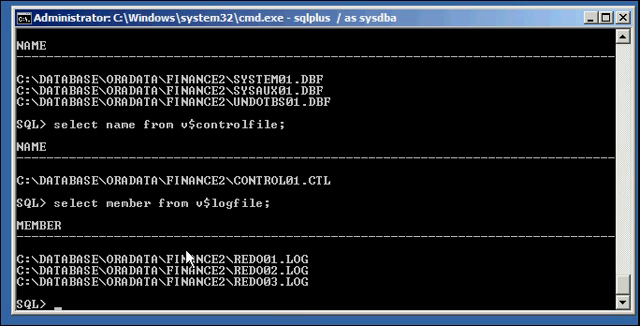
text(select)
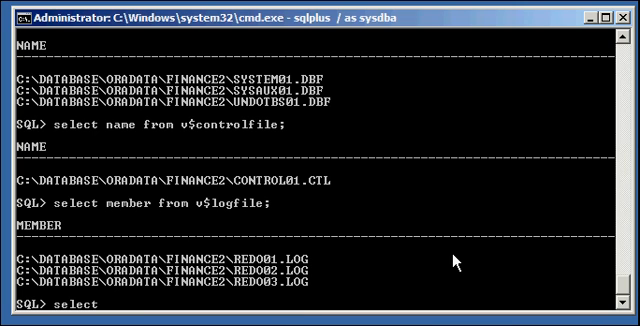
text(name from v)
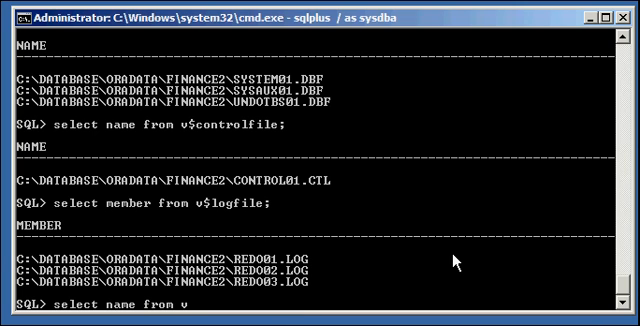
text(tempfile;)
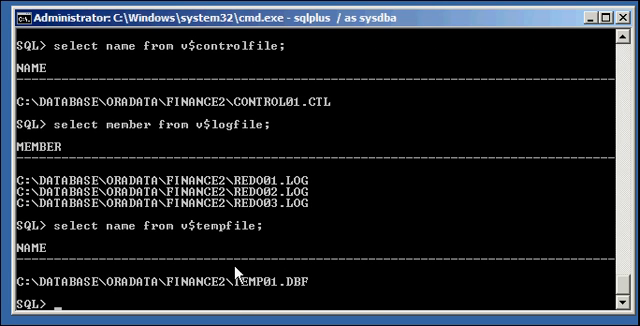
mouse_move(285, 290)
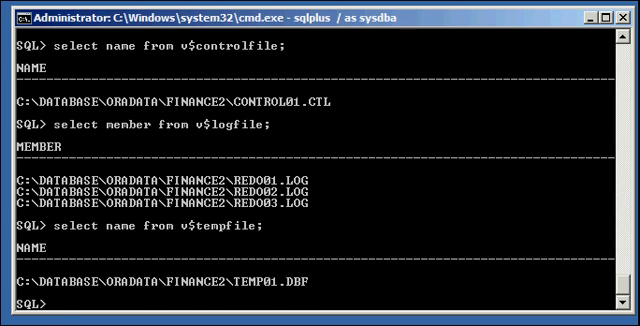
Query open_mode from v$database to confirm FINANCE2 is READ WRITE
scroll(down, 3)
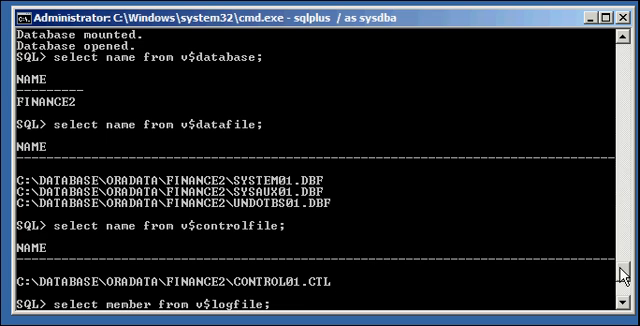
scroll(down, 3)
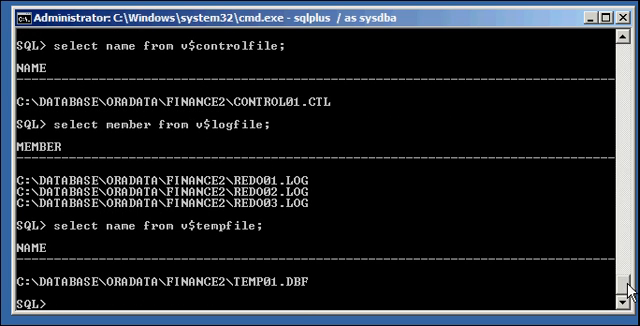
mouse_move(399, 236)
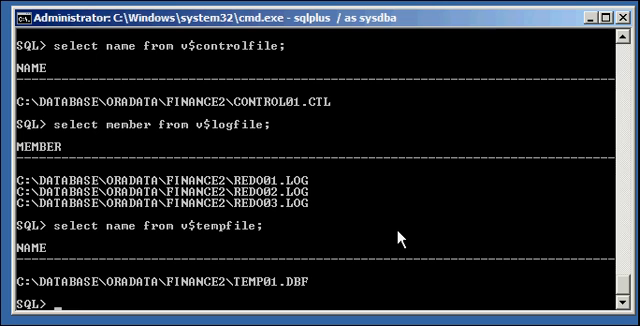
text(select open_m)
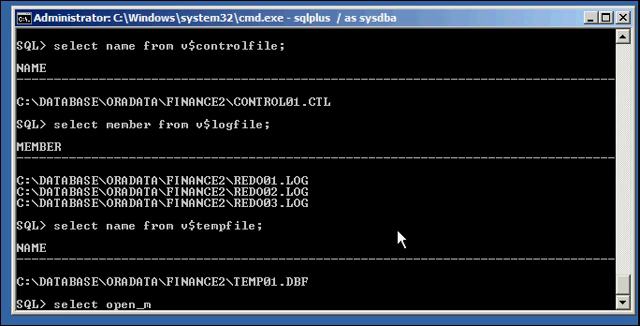
text(ode from v$dat)
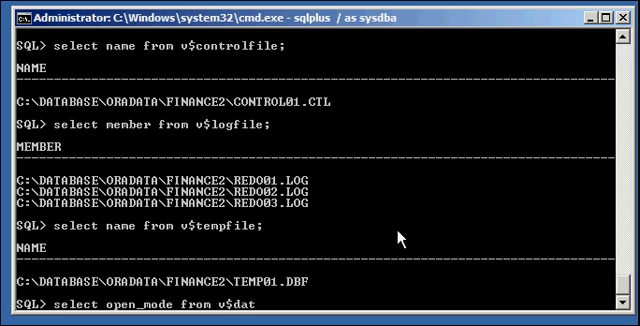
key(Return)
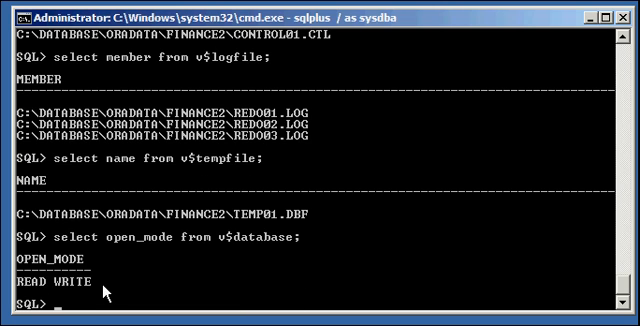